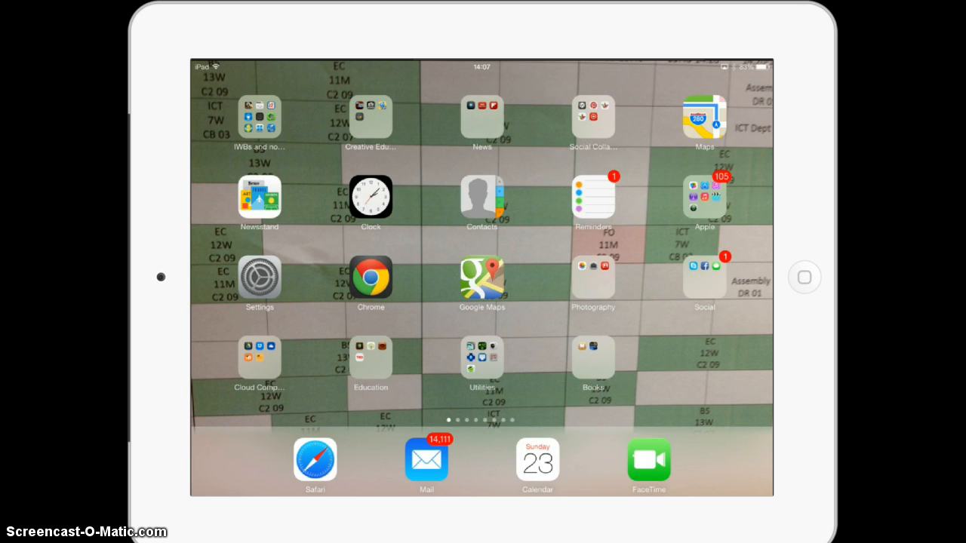
Swipe across the home screen pages and land on page two with Taskboard, Over, GDrive Export and Dropbox
scroll("left", 3)
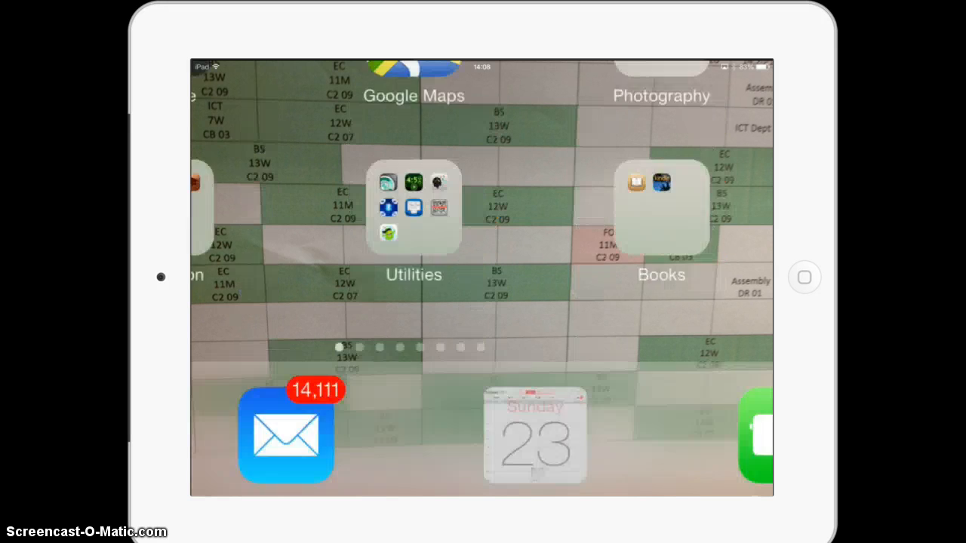
left_click(534, 436)
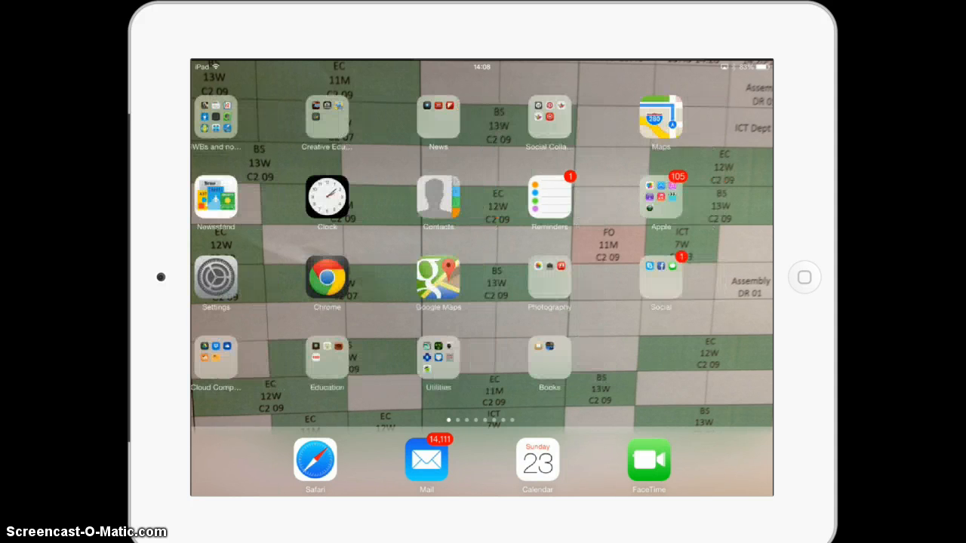
scroll("left", 3)
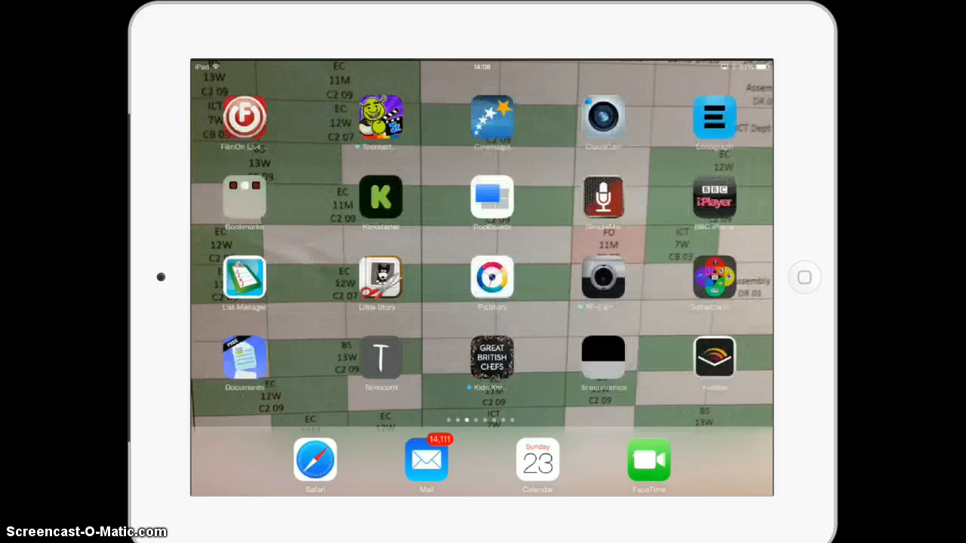
scroll("left", 3)
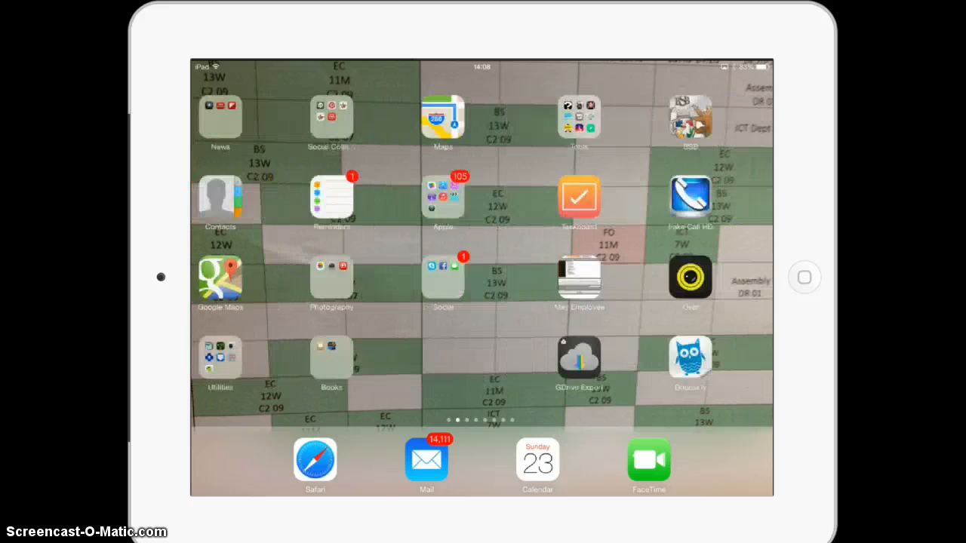